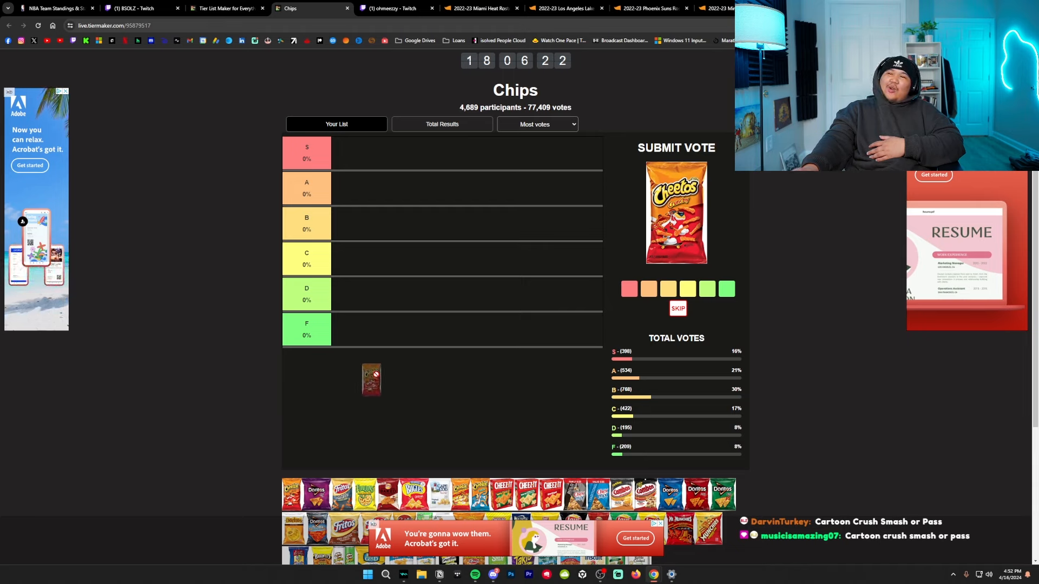
# Step: Drag the Flamin' Hot Cheetos bag up into the S tier and scroll to the next chip
pyautogui.moveTo(371, 380); pyautogui.dragTo(374, 224)
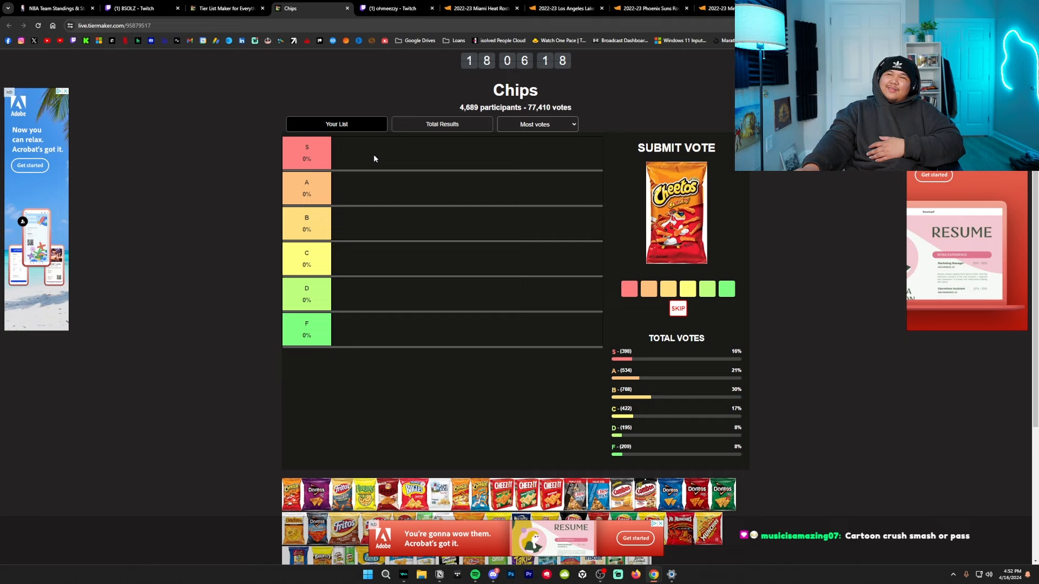
pyautogui.moveTo(307, 427)
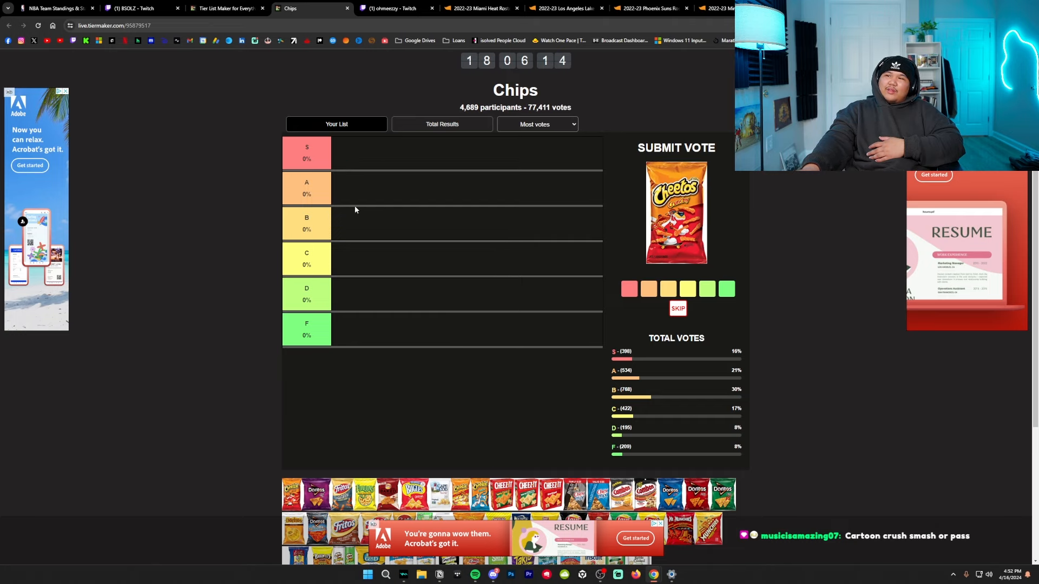
pyautogui.scroll(-3)
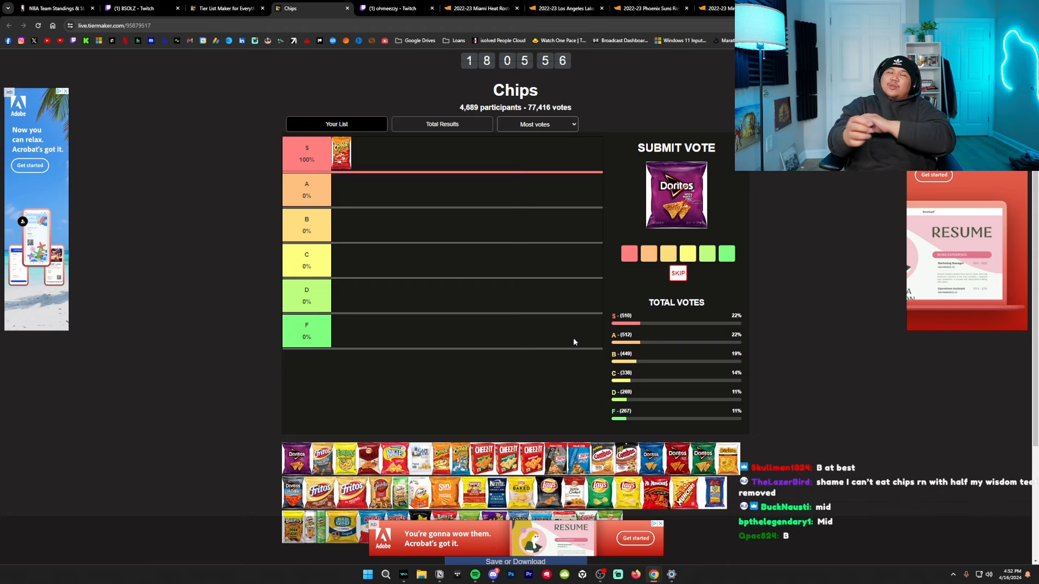
pyautogui.moveTo(578, 368)
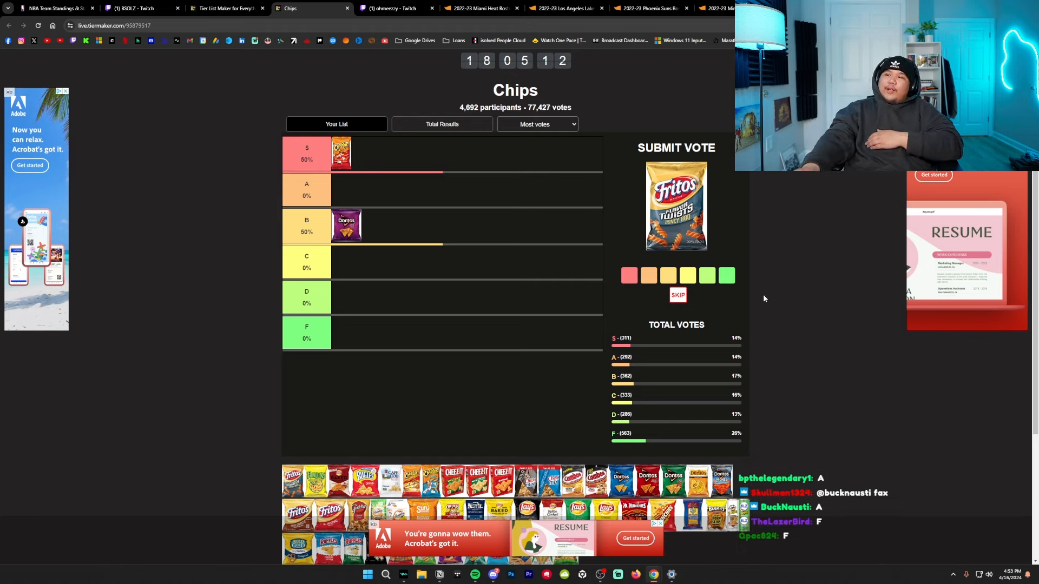
# Step: Vote the Fritos twists into F and the Funyuns into B
pyautogui.click(726, 274)
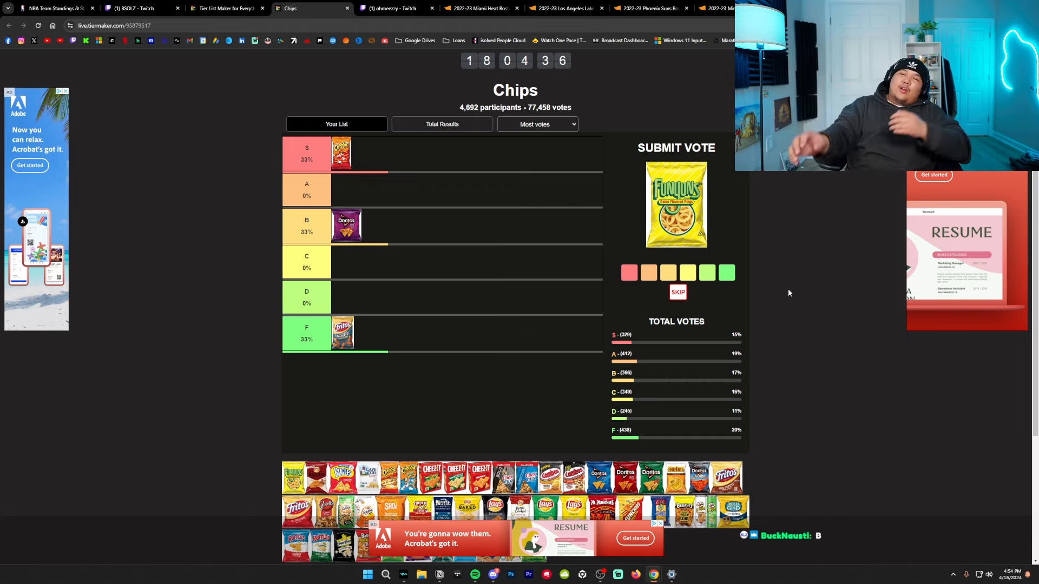
pyautogui.moveTo(732, 363)
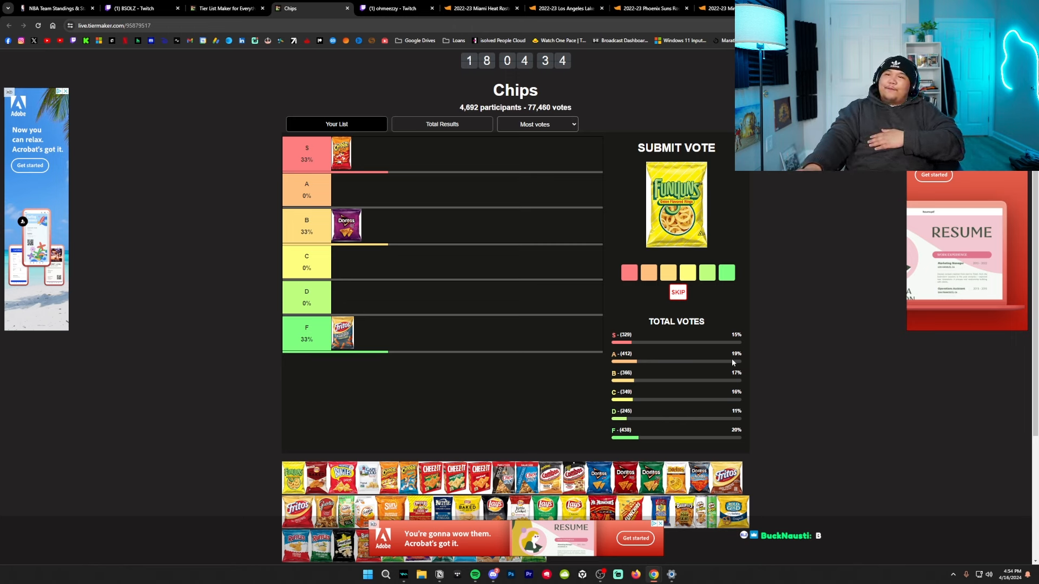
pyautogui.click(667, 272)
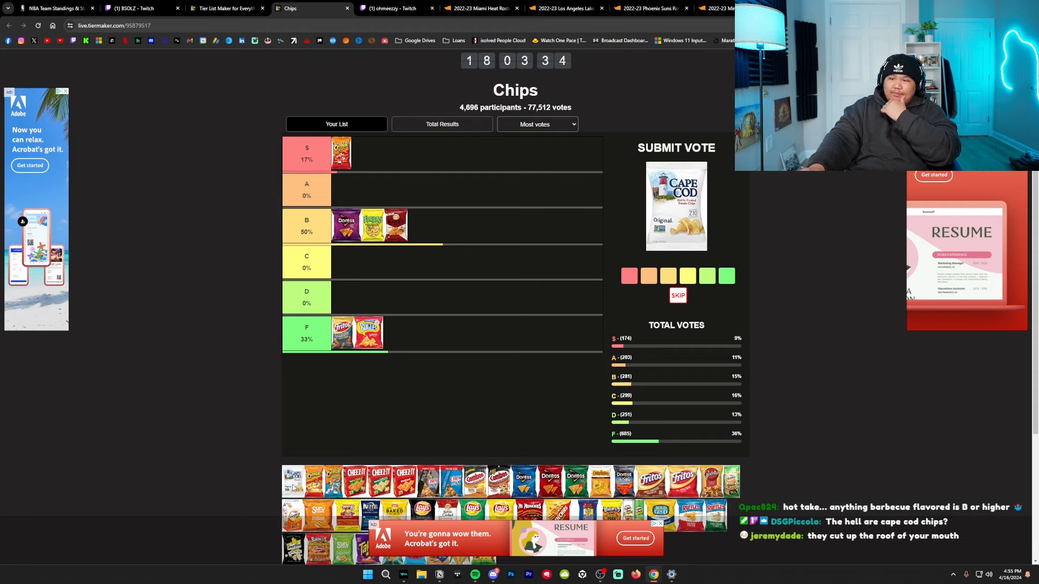
# Step: Vote Cape Cod into B, the hot Cheetos bag into S, and Cheetos Puffs into D
pyautogui.click(627, 276)
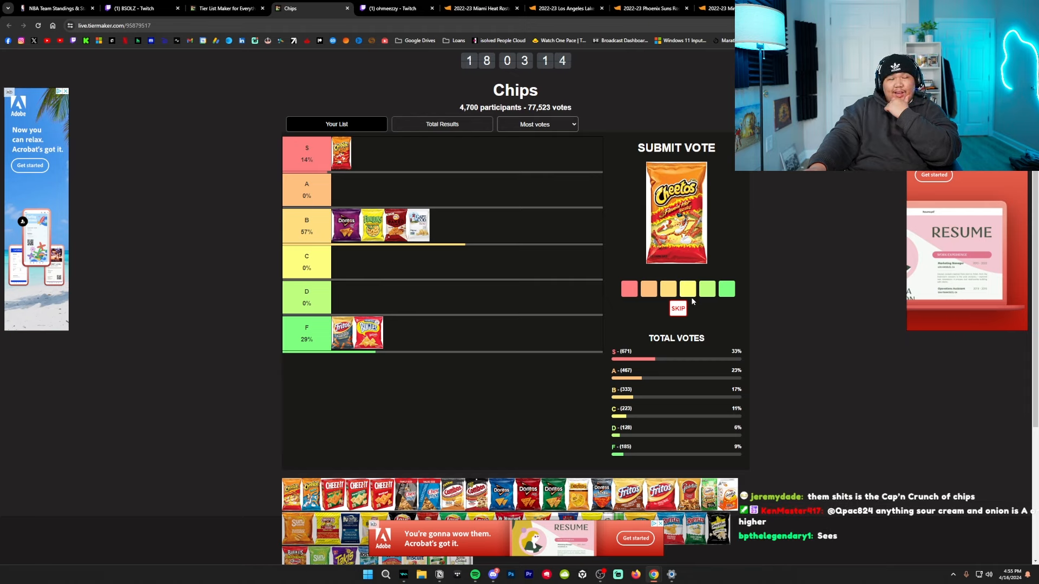
pyautogui.click(648, 288)
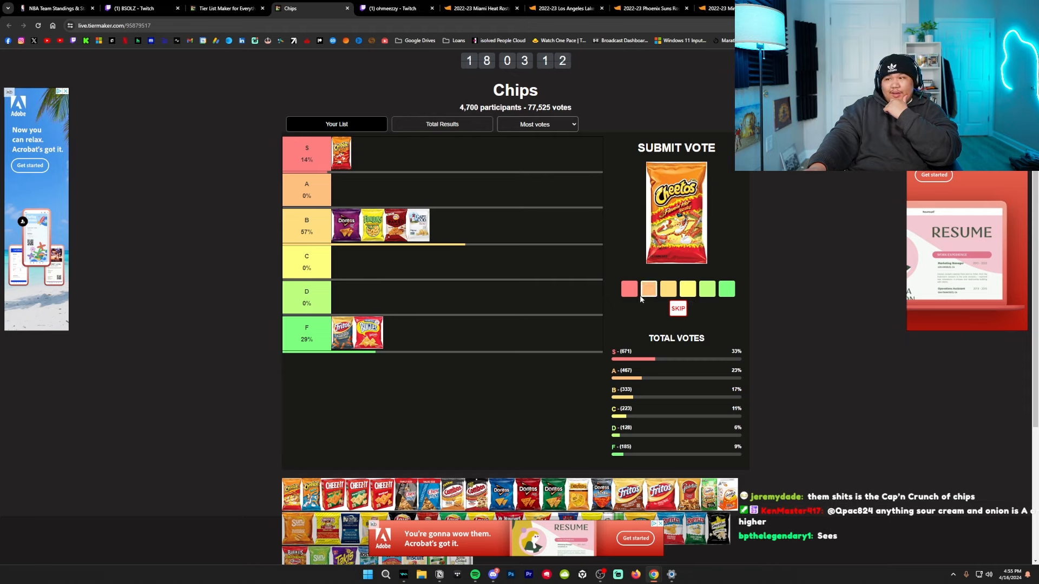
pyautogui.click(627, 289)
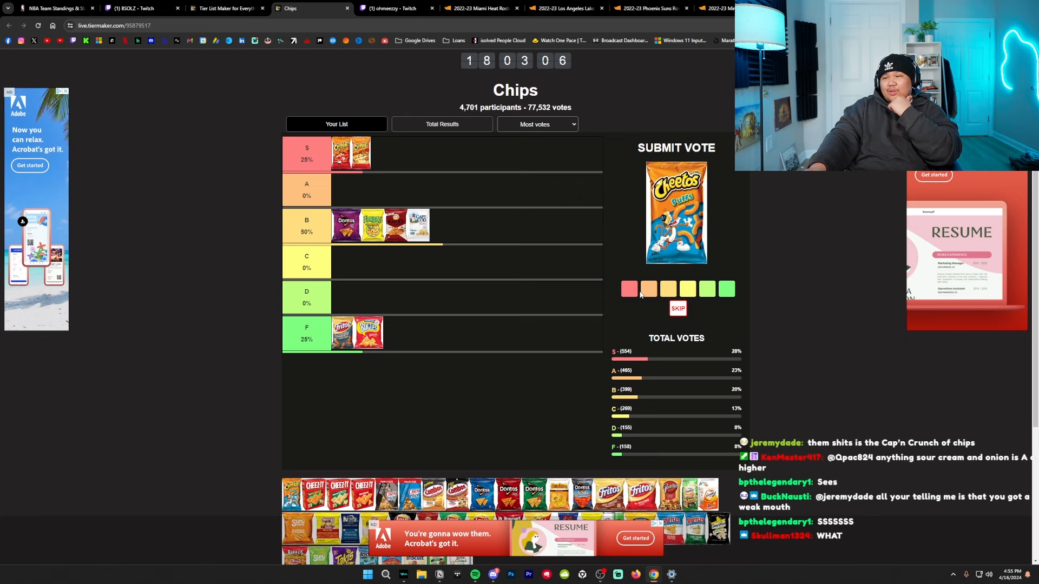
pyautogui.click(648, 289)
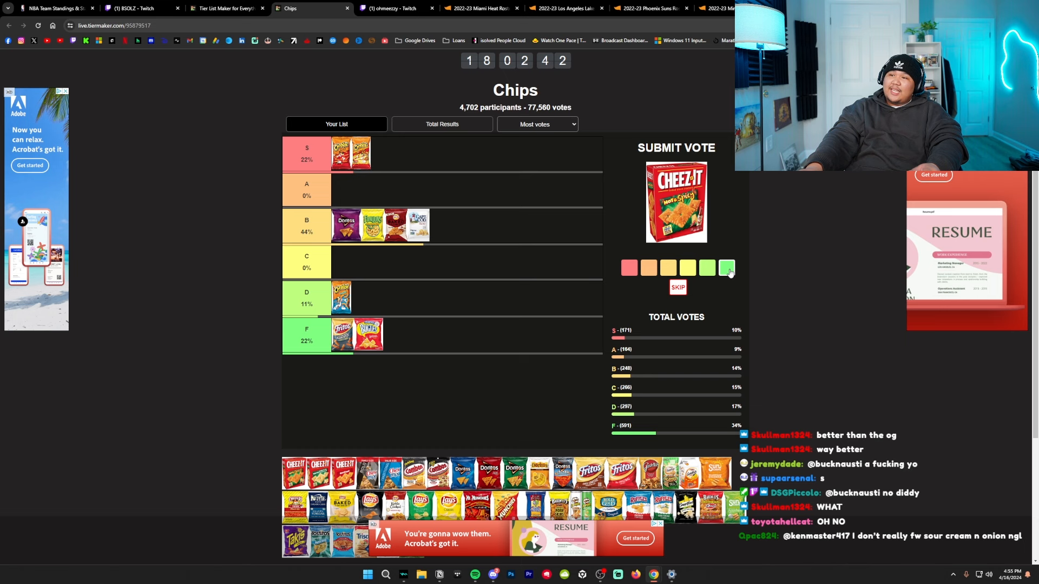
# Step: Vote both Cheez-It boxes and the Chex Mix into the F tier
pyautogui.click(726, 268)
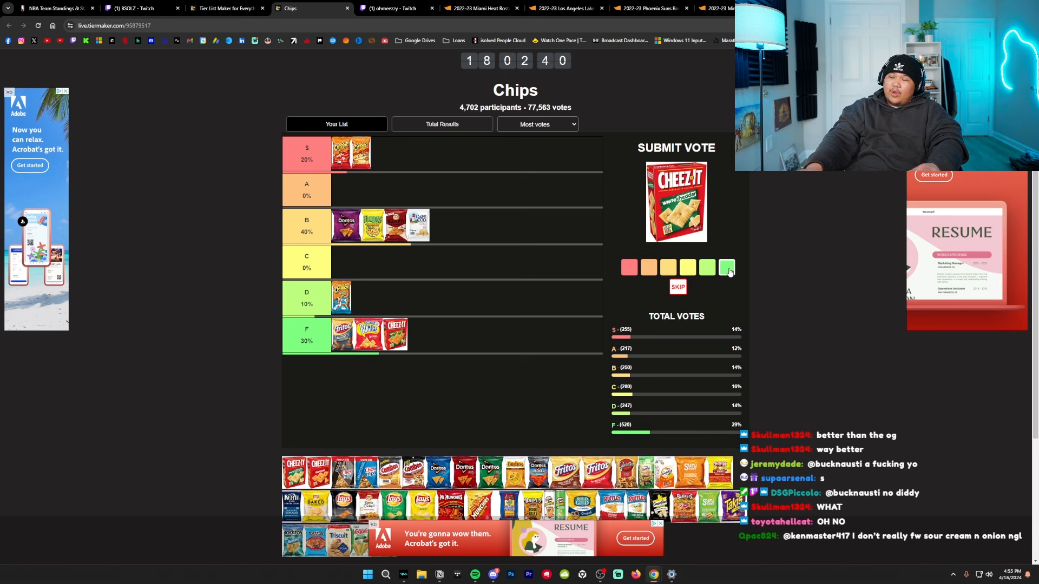
pyautogui.click(726, 267)
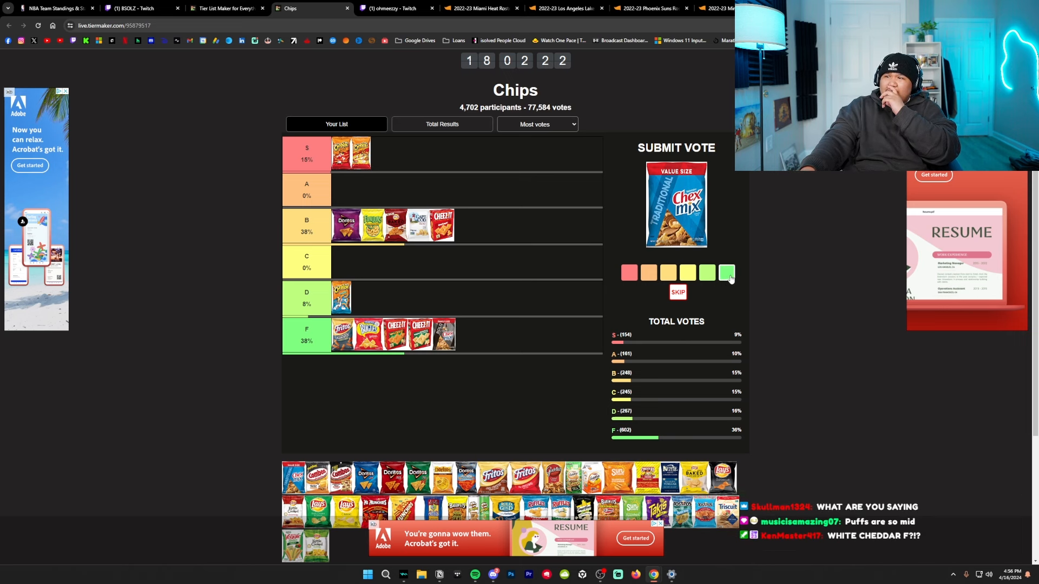
pyautogui.click(726, 272)
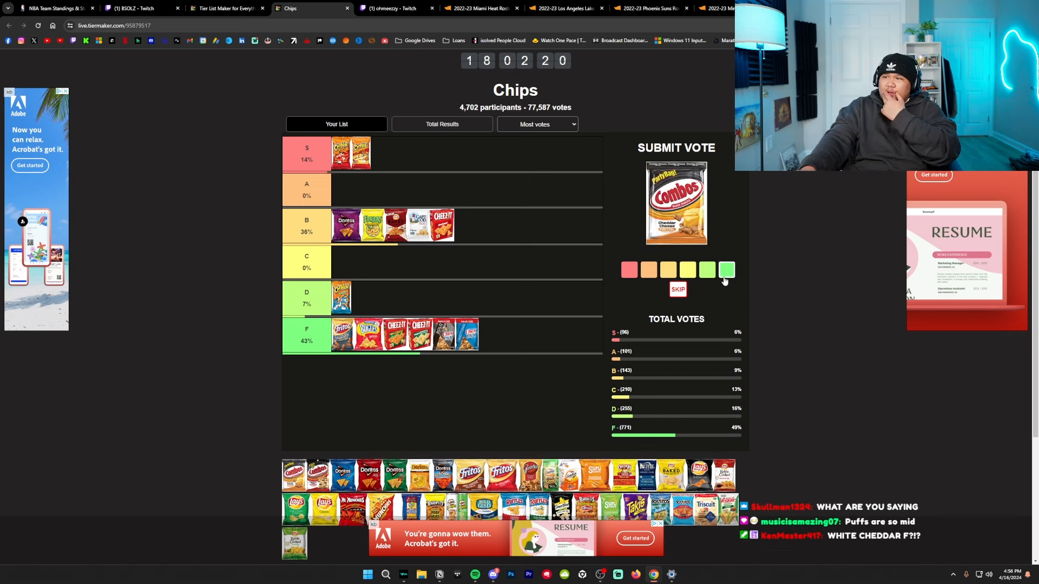
# Step: Rank the Combos bag and cast the first vote for the blue Doritos bag
pyautogui.click(706, 269)
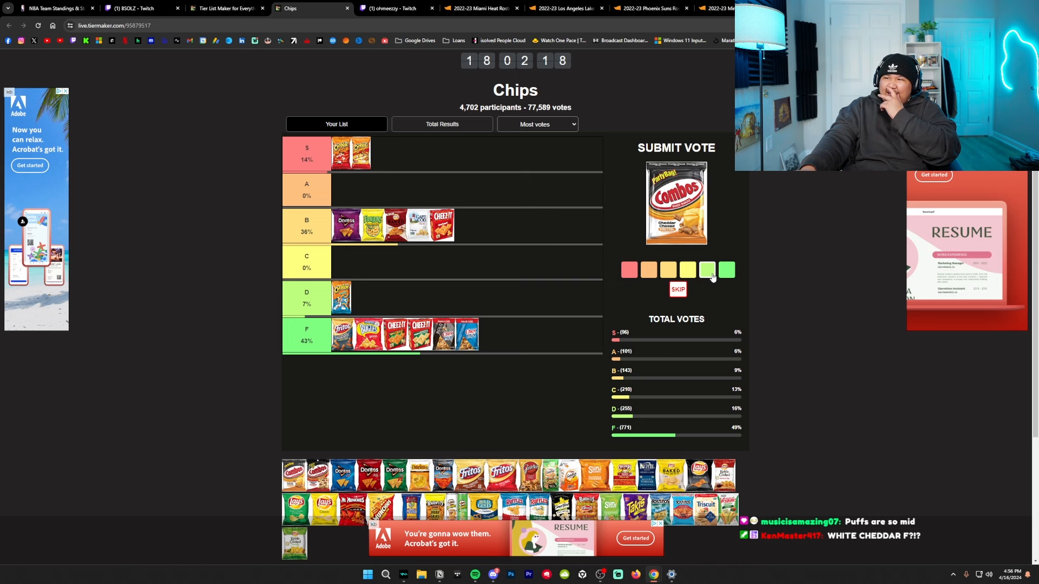
pyautogui.click(727, 269)
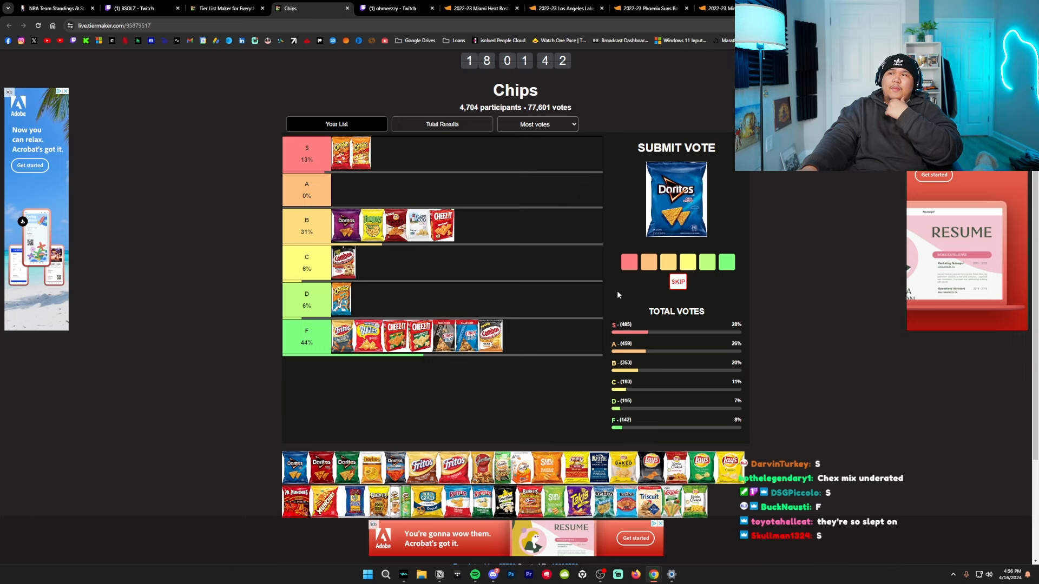
pyautogui.click(628, 262)
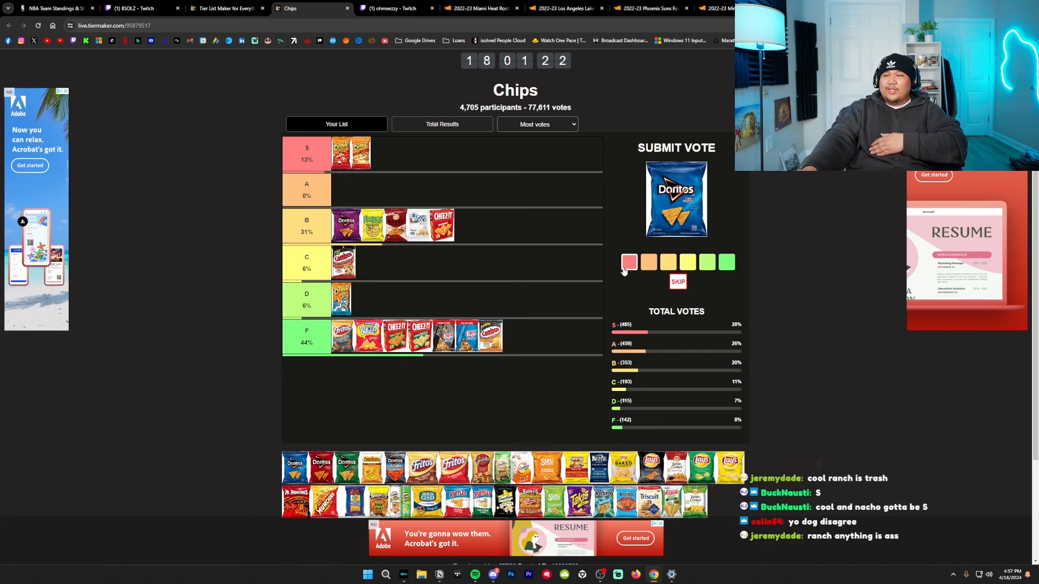
# Step: Vote the blue and red Doritos bags into S and the green Doritos bag into C
pyautogui.click(627, 262)
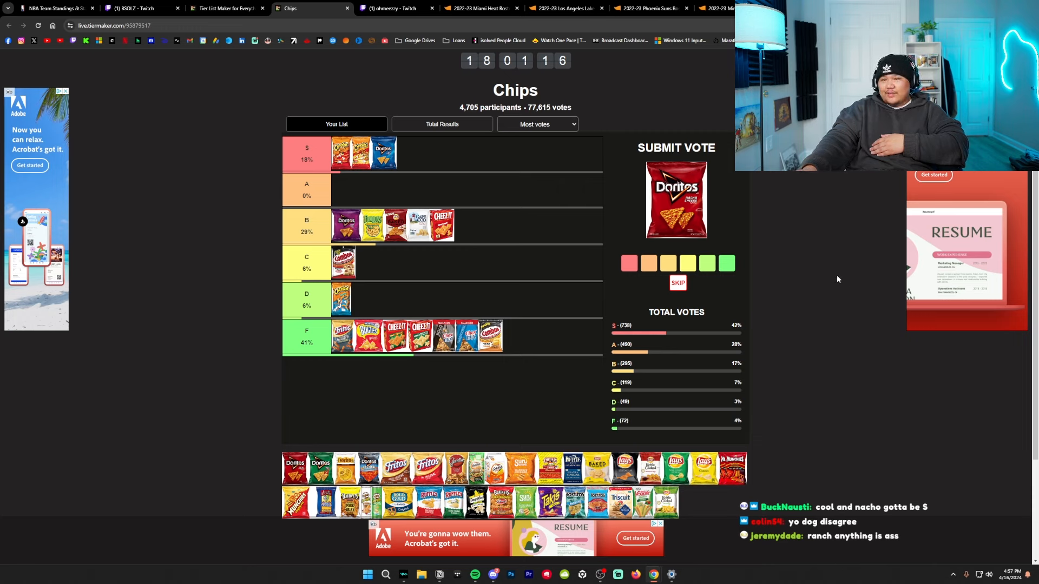
pyautogui.click(629, 263)
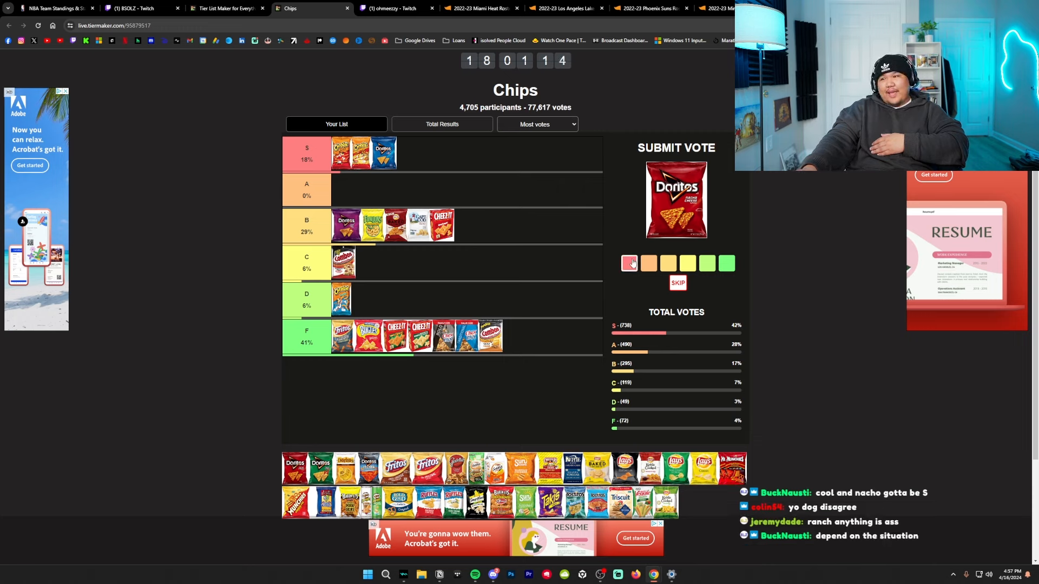
pyautogui.click(628, 263)
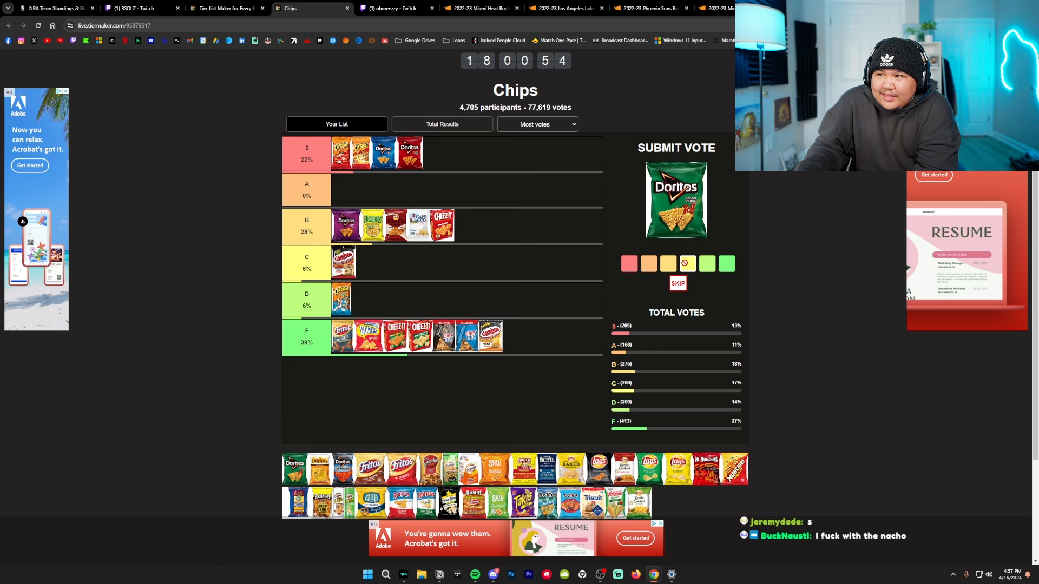
pyautogui.click(667, 263)
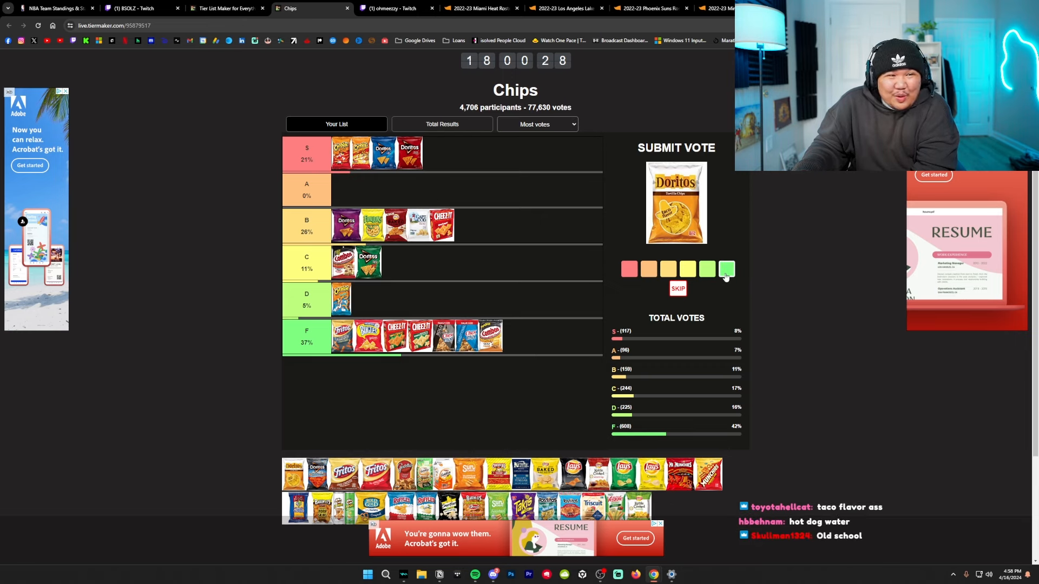
# Step: Vote the yellow Doritos bag into F and Doritos Jacked into D
pyautogui.click(726, 269)
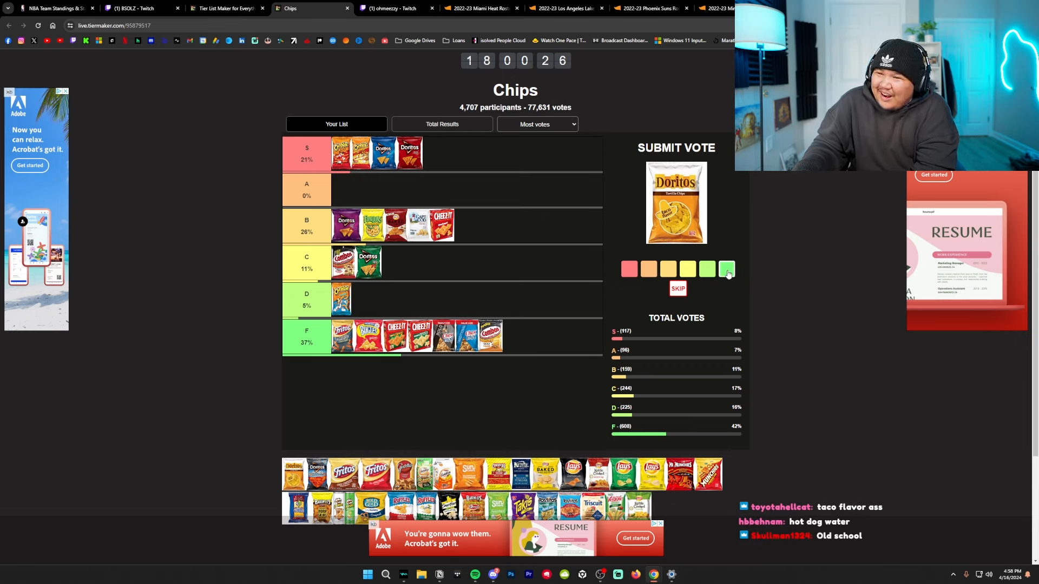
pyautogui.click(726, 269)
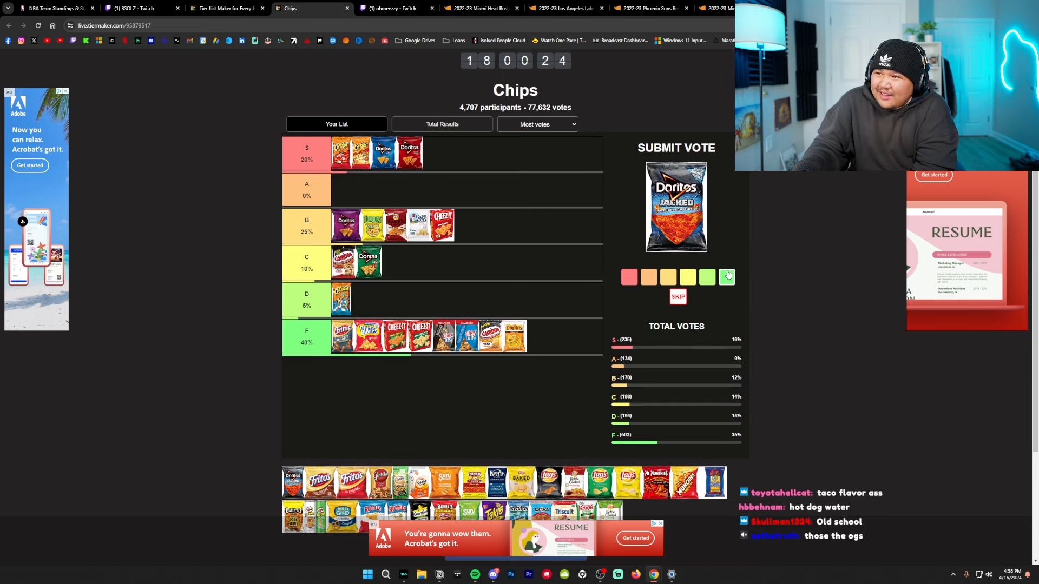
pyautogui.click(726, 276)
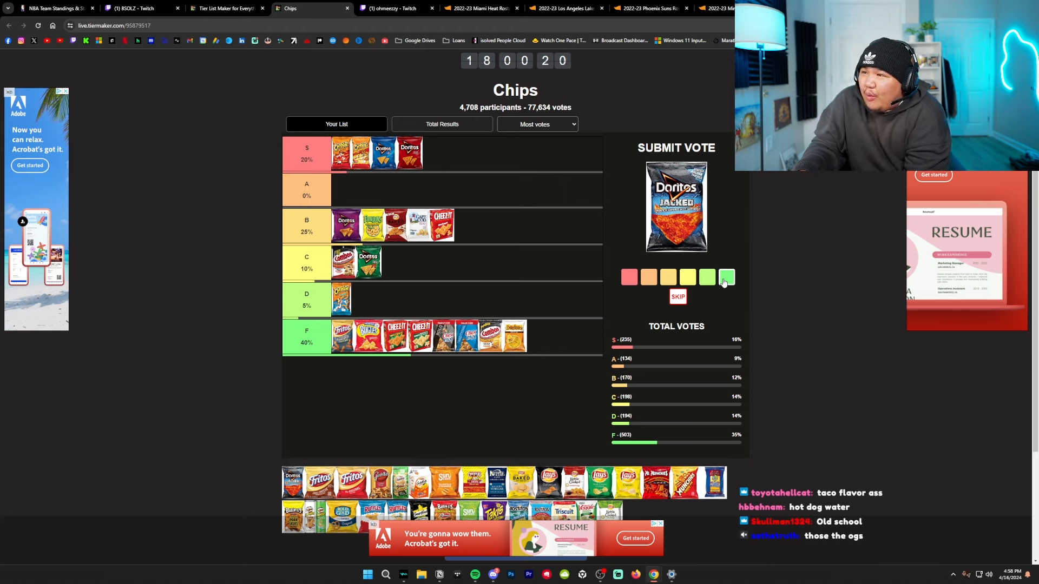
pyautogui.click(726, 277)
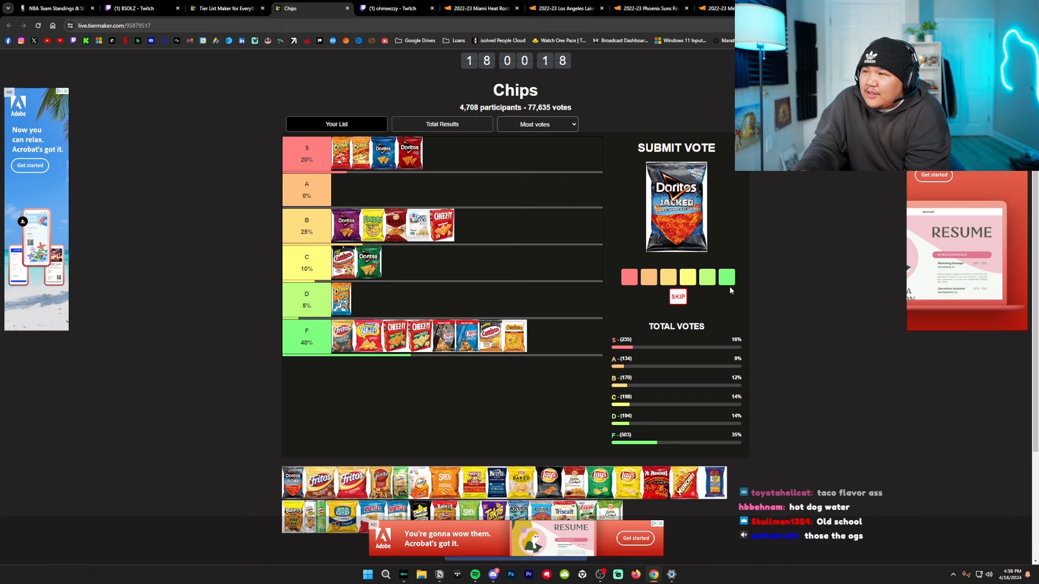
pyautogui.click(689, 277)
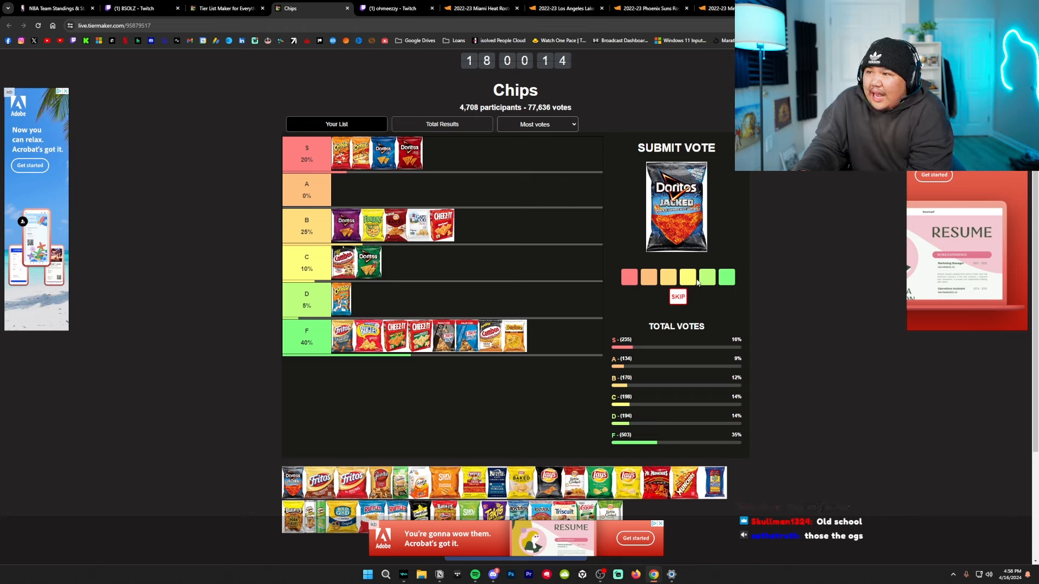
pyautogui.click(706, 277)
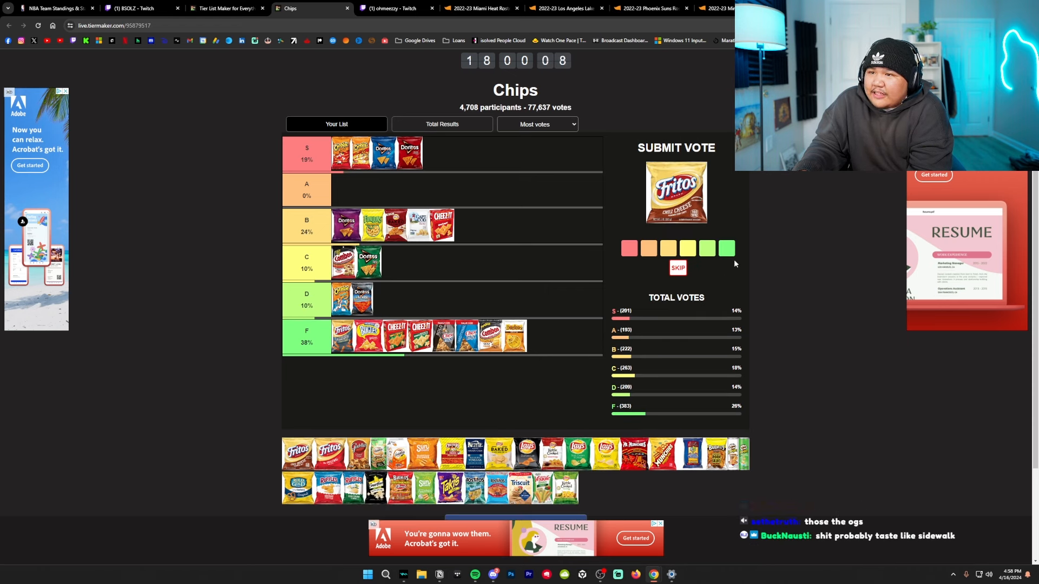
# Step: Vote the Chili Cheese Fritos and original Fritos into F
pyautogui.click(726, 247)
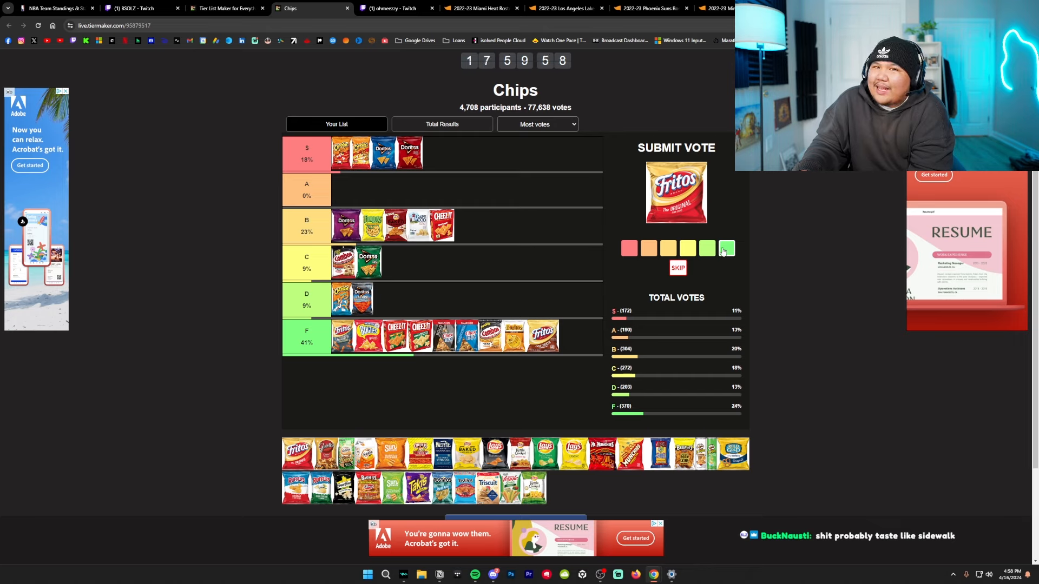
pyautogui.click(724, 247)
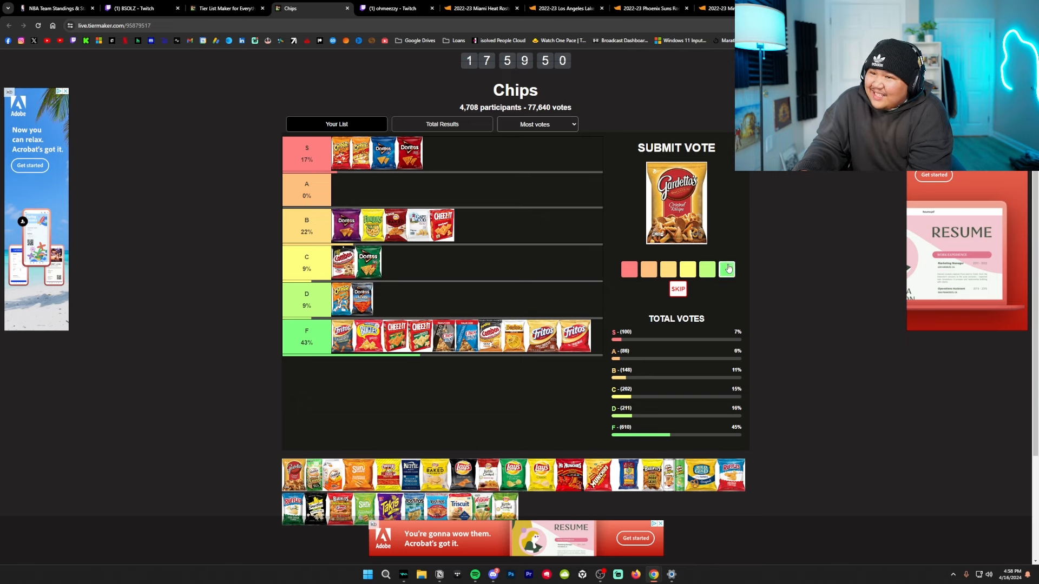
# Step: Vote Gardetto's into F and the Goldfish bag into a lower tier
pyautogui.click(726, 269)
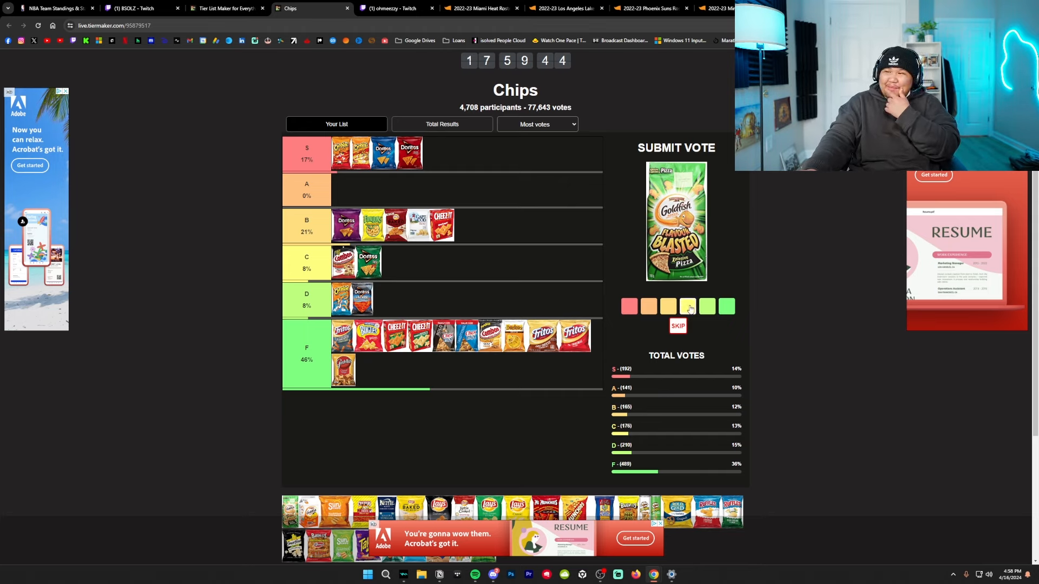
pyautogui.click(688, 306)
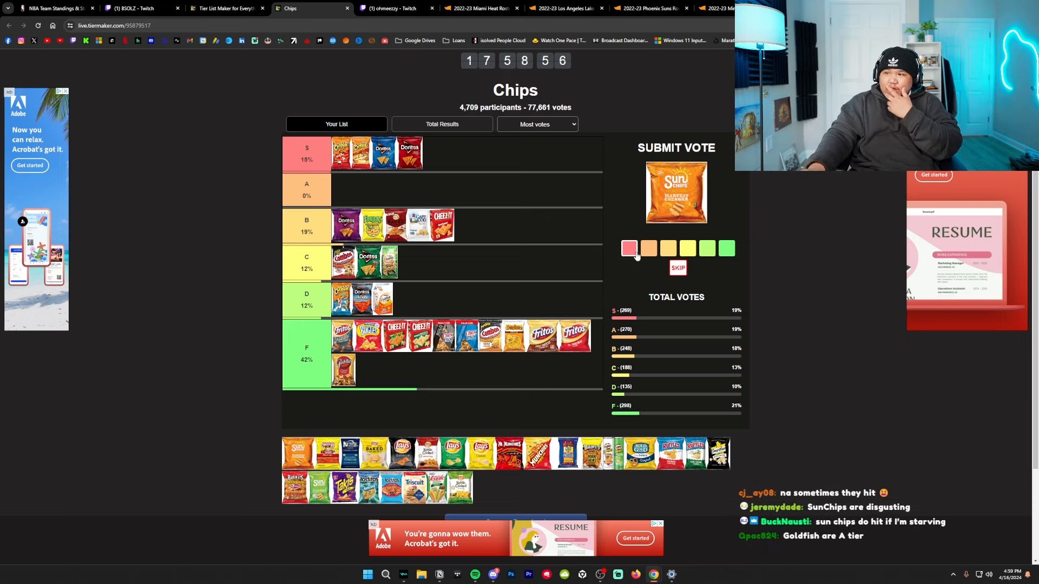
# Step: Vote Sun Chips into S, the Chester's bag into A, and Lay's Classic into F
pyautogui.click(628, 247)
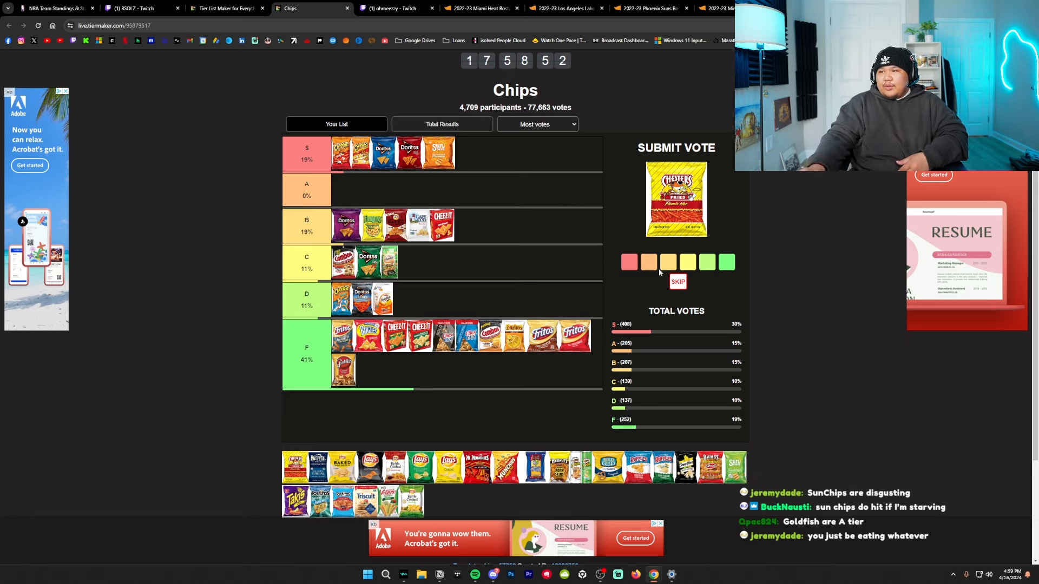
pyautogui.click(648, 262)
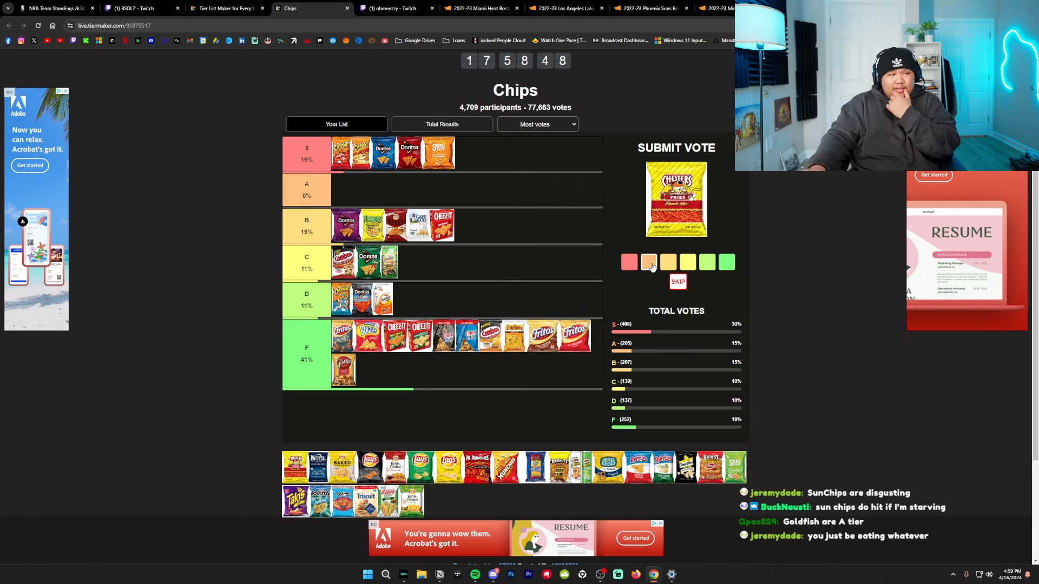
pyautogui.click(648, 261)
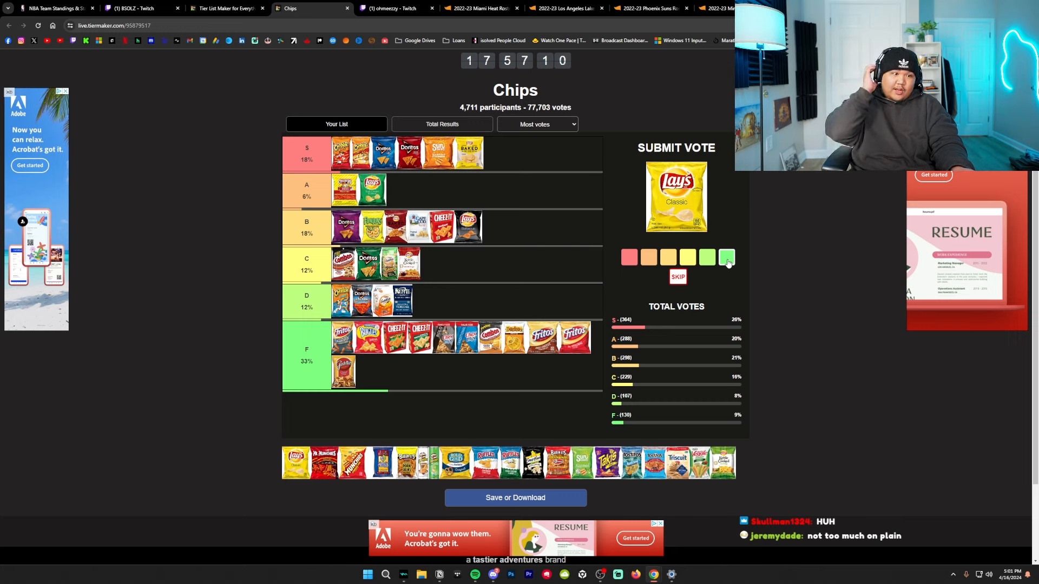
pyautogui.click(725, 256)
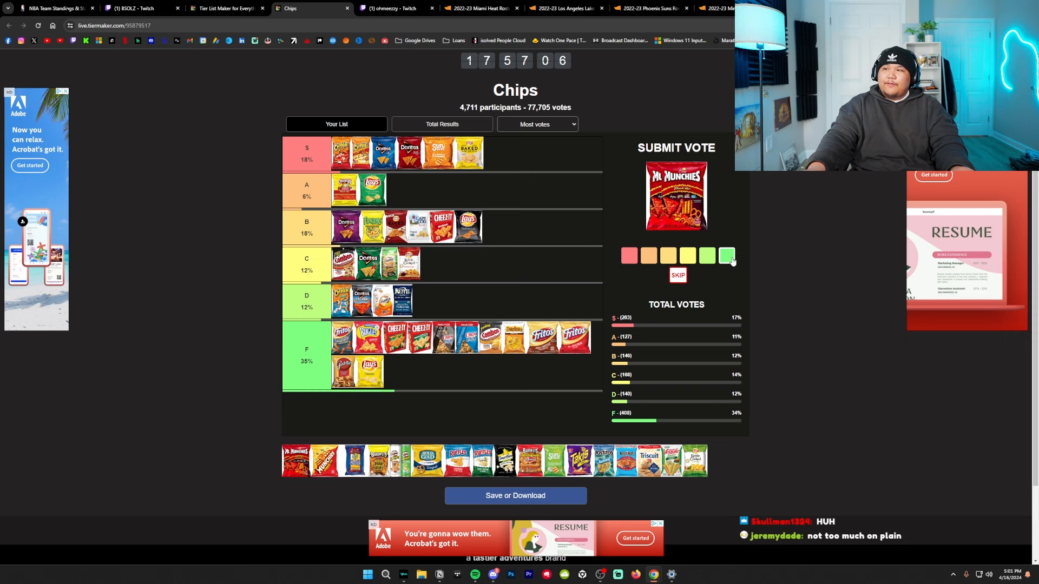
# Step: Vote both Munchies bags into F, rank the Pringles can, and send Rold Gold pretzels to F
pyautogui.click(726, 255)
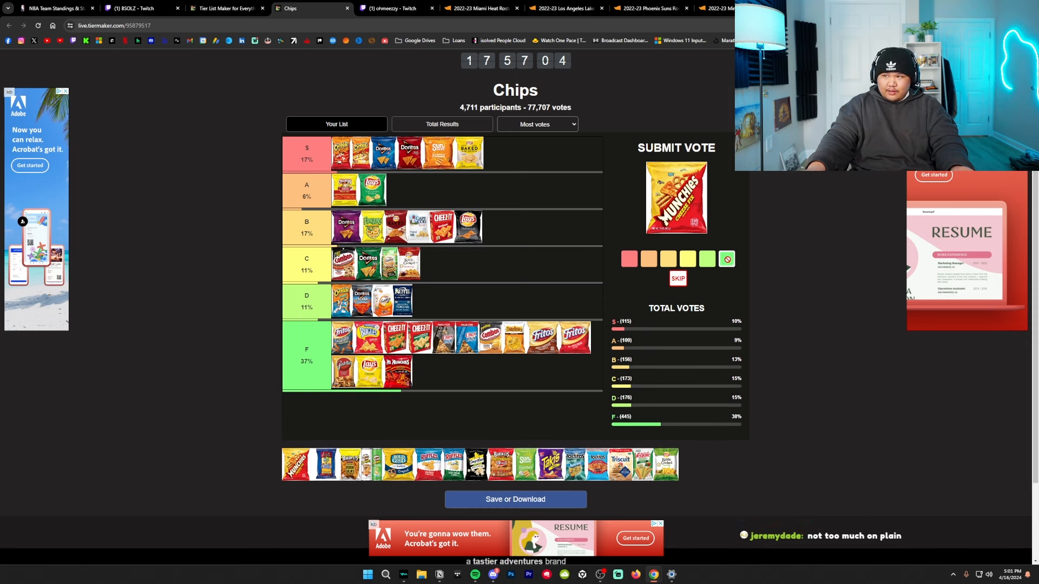
pyautogui.click(726, 259)
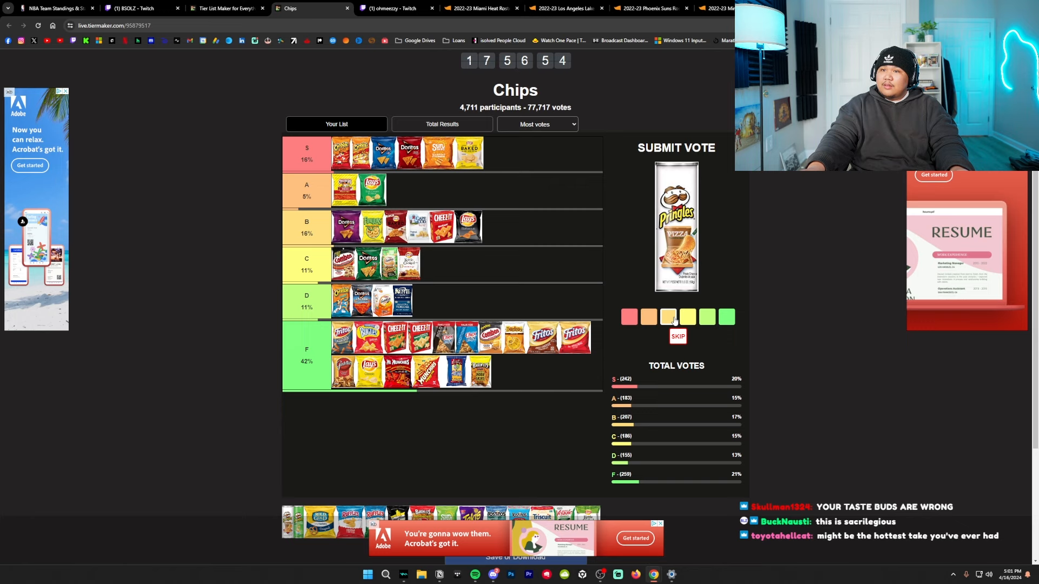
pyautogui.click(667, 316)
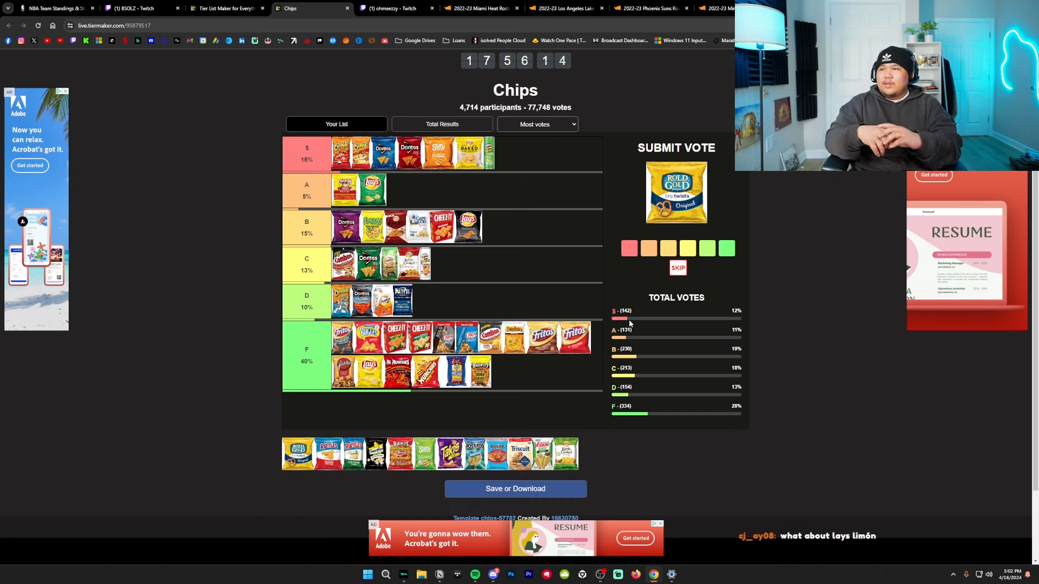
pyautogui.click(727, 248)
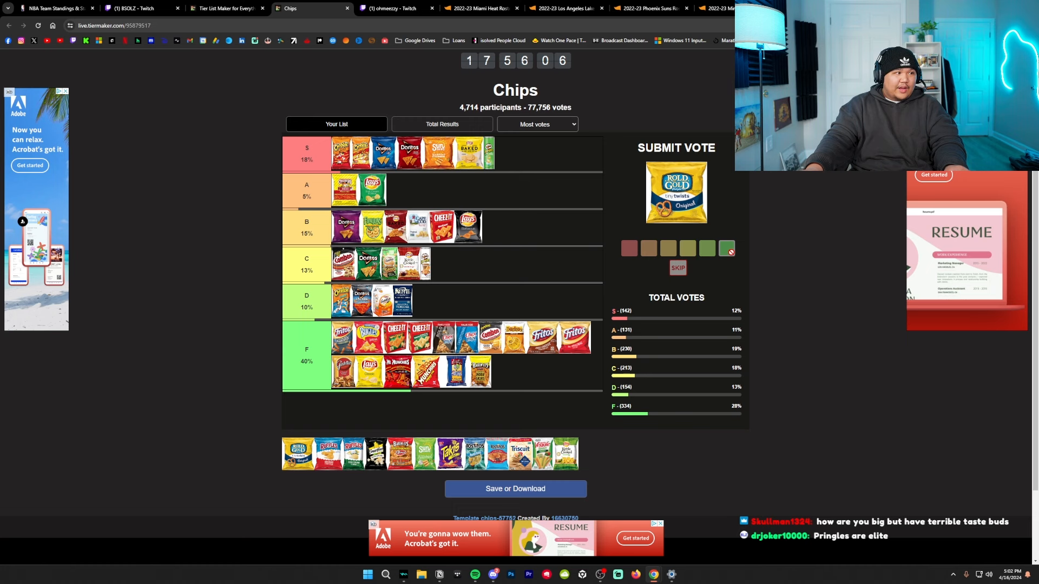
# Step: Vote Rold Gold into F, then Ruffles Cheddar and Smartfood popcorn into A
pyautogui.click(728, 247)
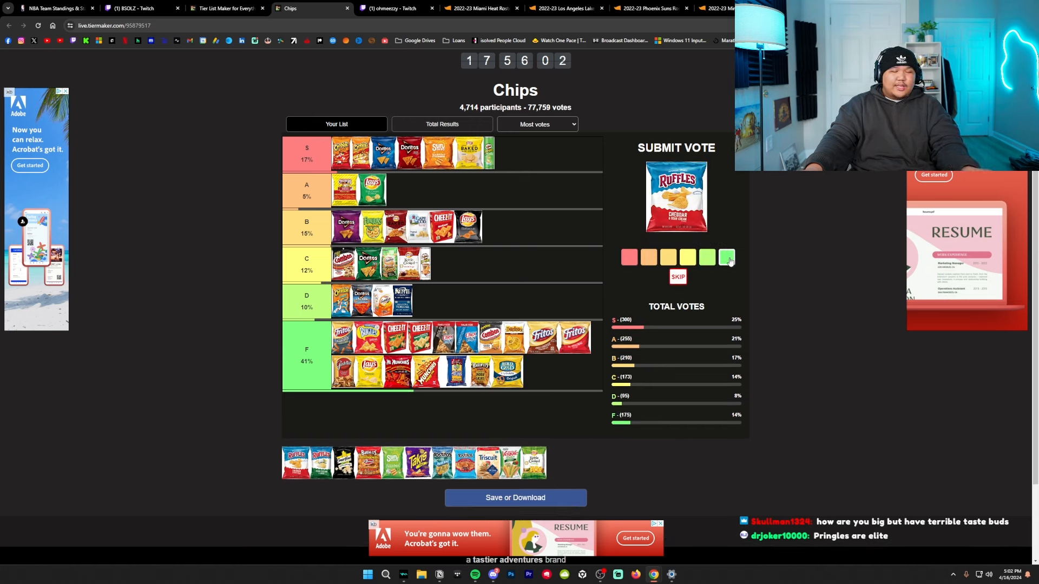
pyautogui.click(727, 258)
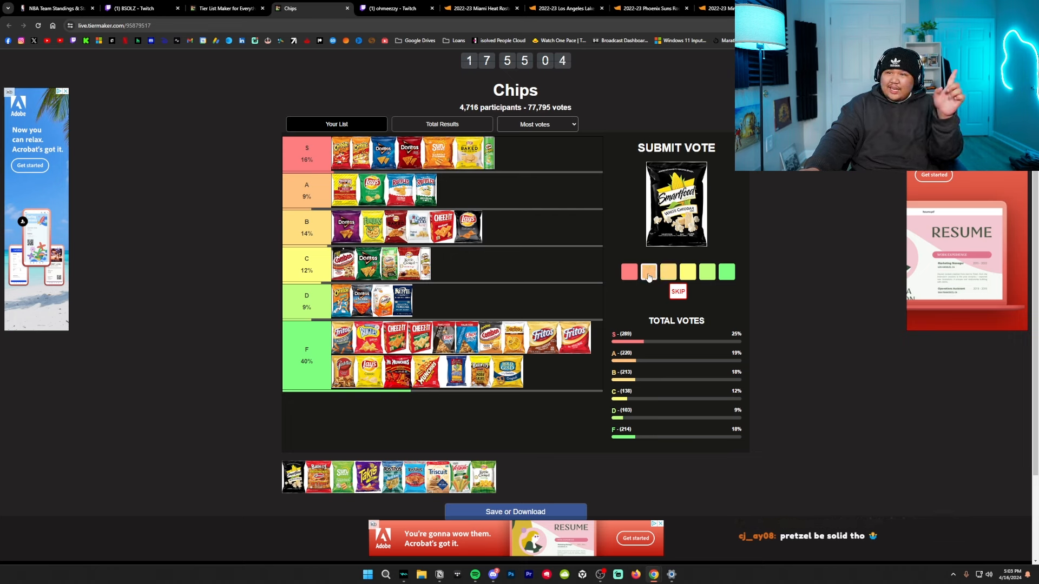
pyautogui.click(627, 271)
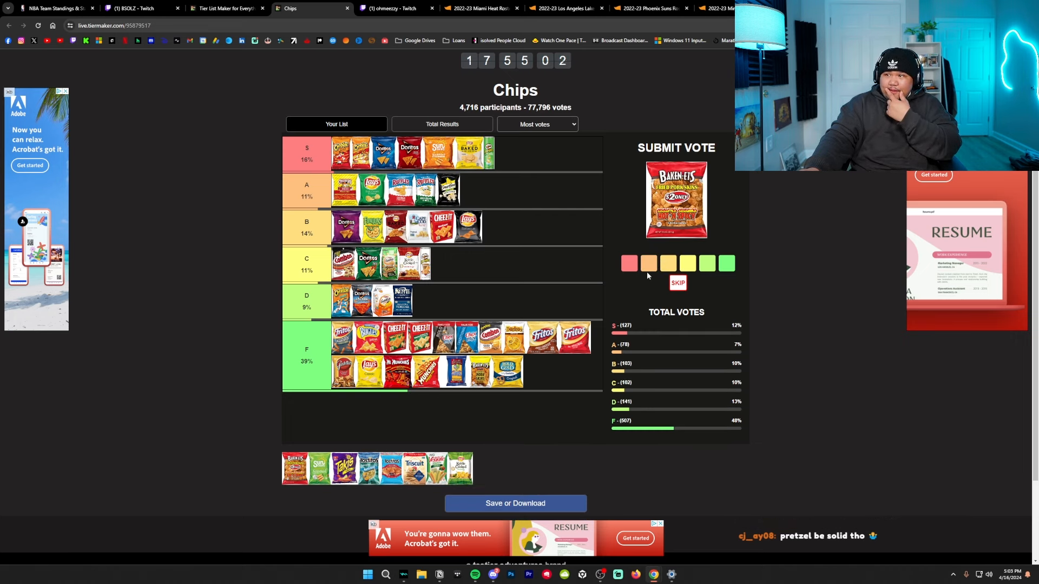
# Step: Vote Baken-Ets F, SunChips S, Takis F, Tostitos C and Triscuit F
pyautogui.click(725, 263)
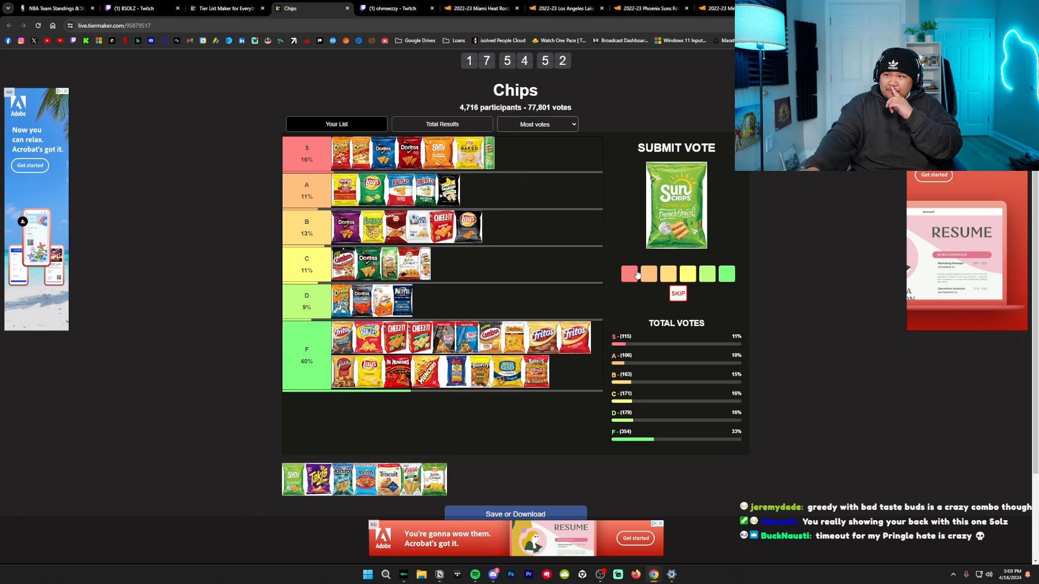
pyautogui.click(628, 274)
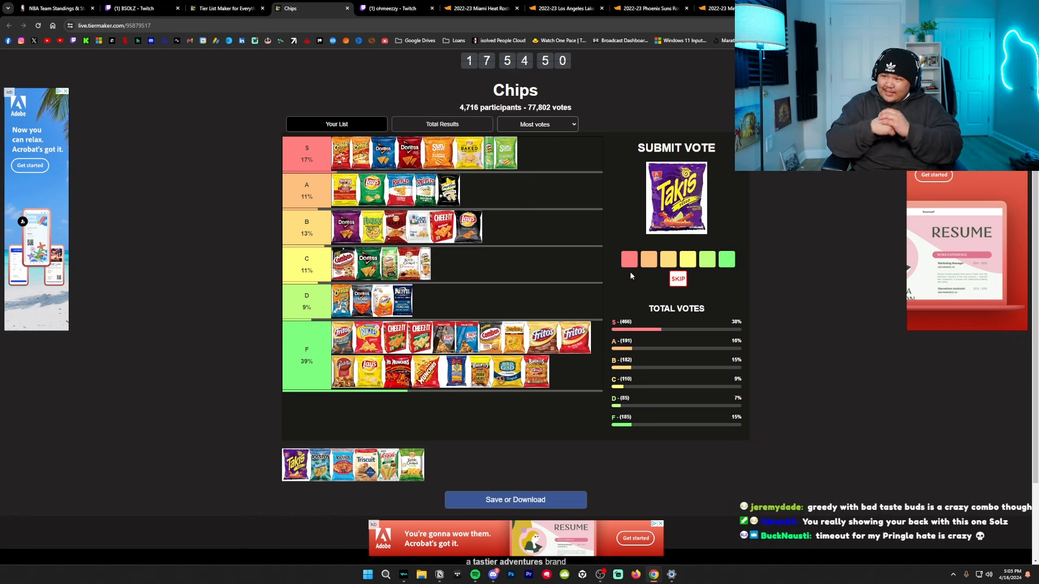
pyautogui.click(726, 259)
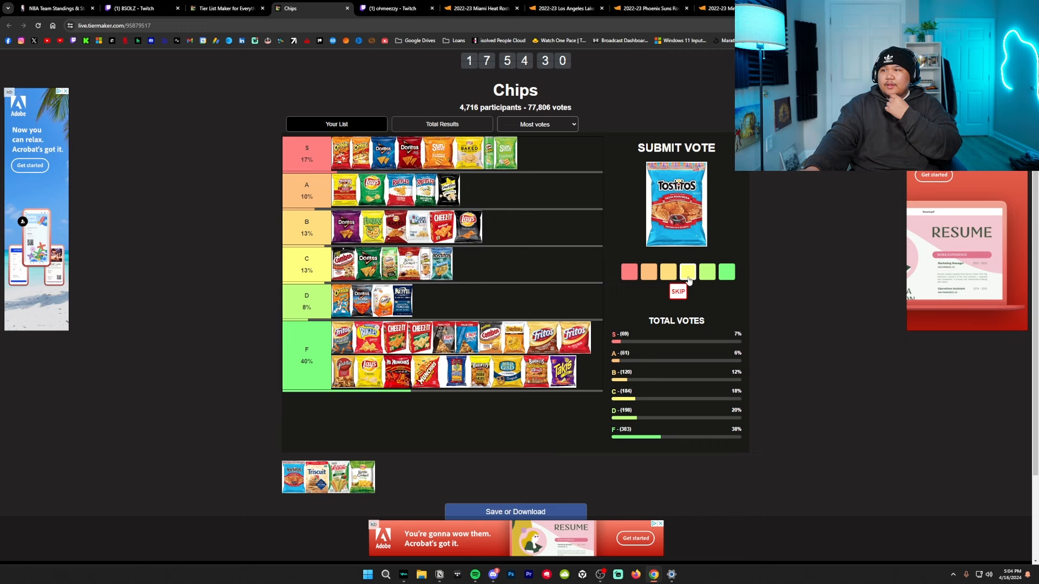
pyautogui.click(687, 274)
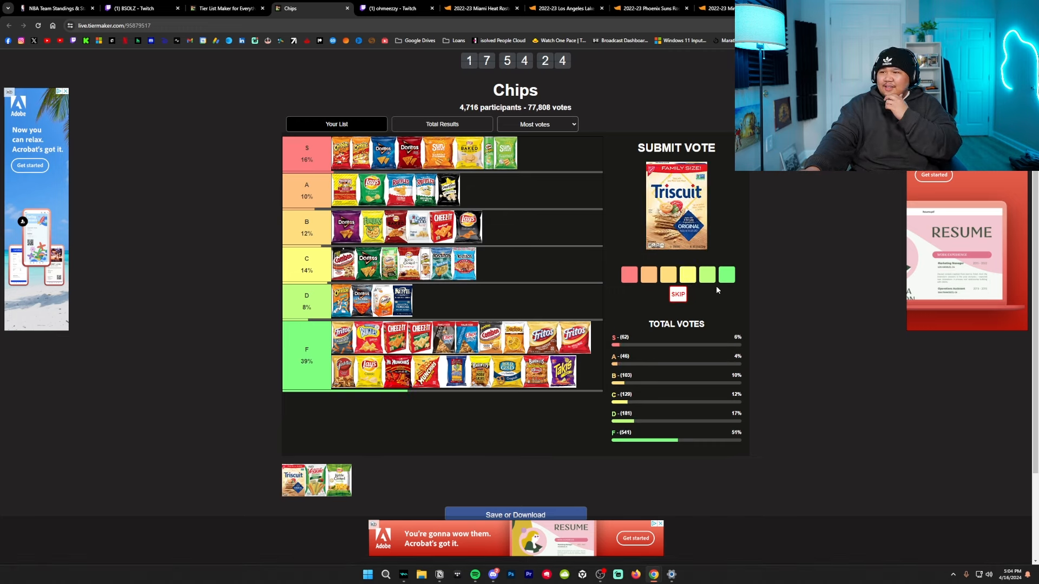
pyautogui.click(726, 278)
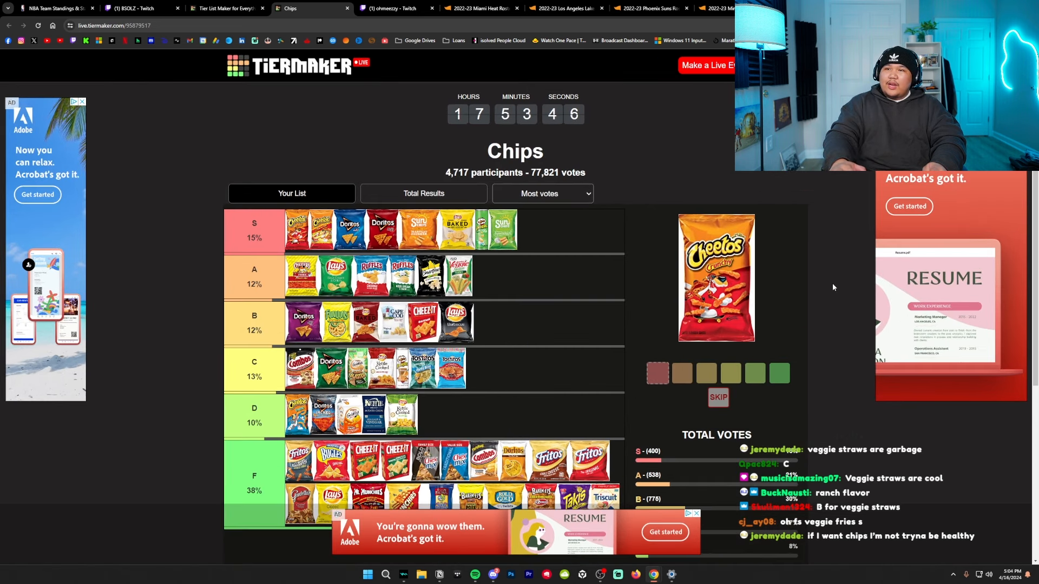
# Step: Scroll down to review the fully ranked Chips list with the item tray empty
pyautogui.scroll(-3)
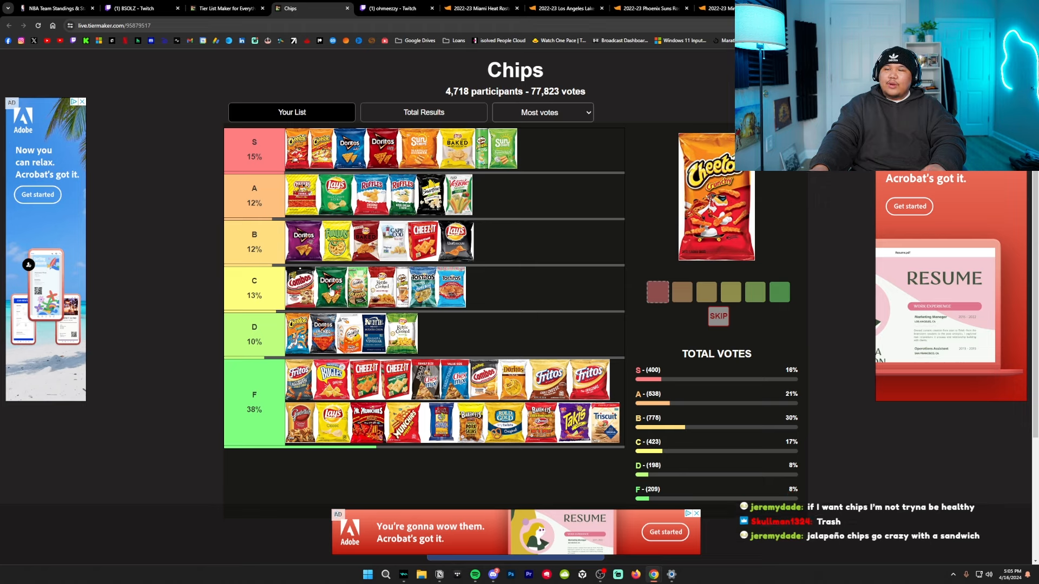
pyautogui.moveTo(549, 252)
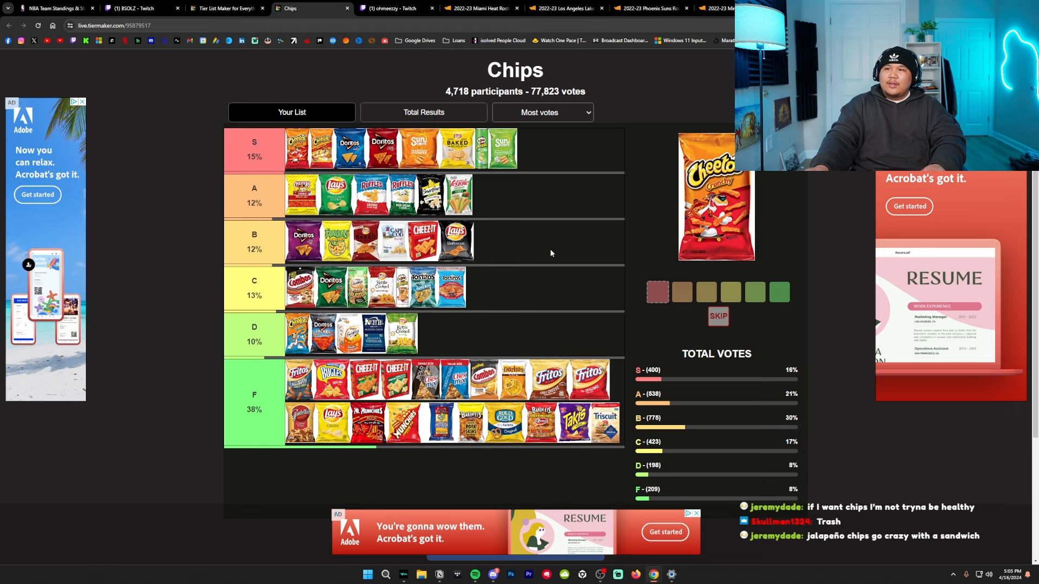